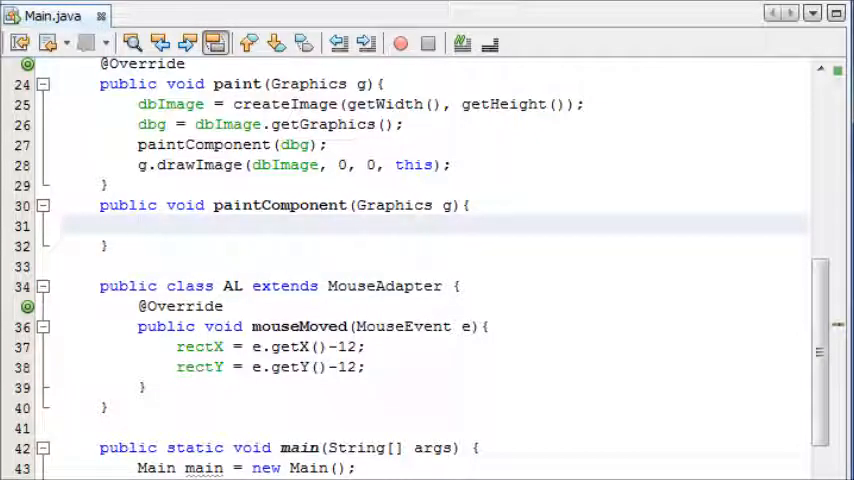
- Scroll through Main.java to locate the empty paintComponent body
left_click(140, 226)
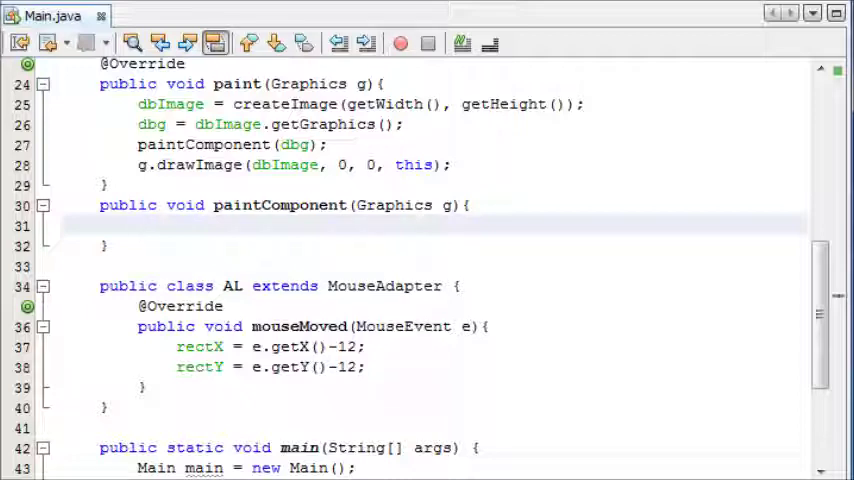
left_click(140, 225)
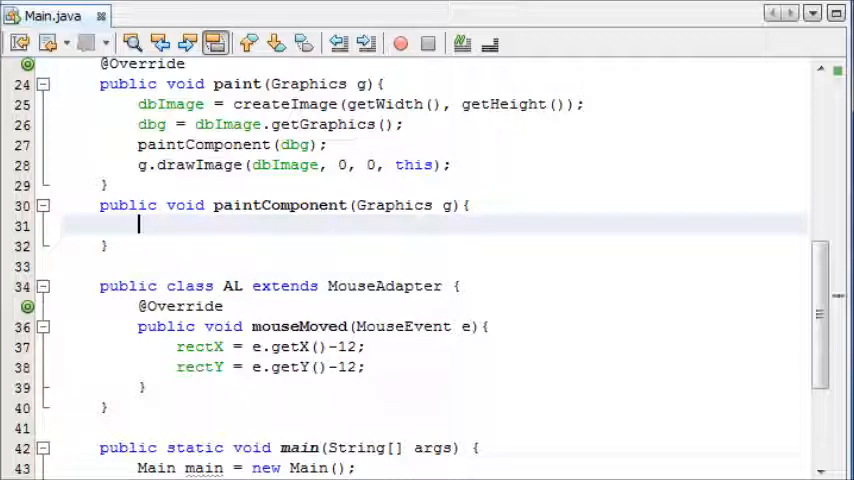
mouse_move(534, 237)
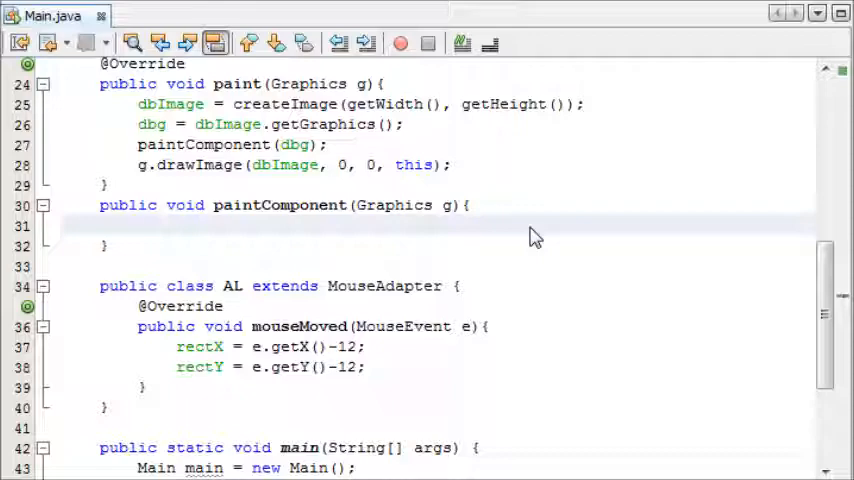
scroll("up", 3)
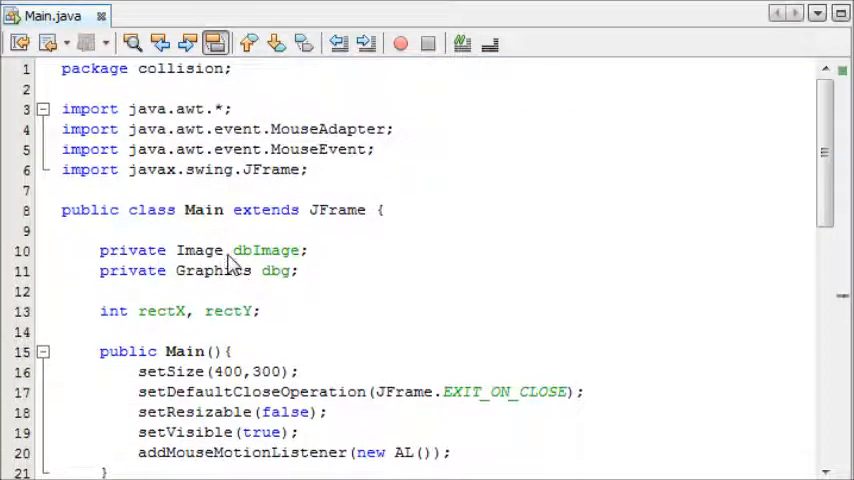
scroll("down", 3)
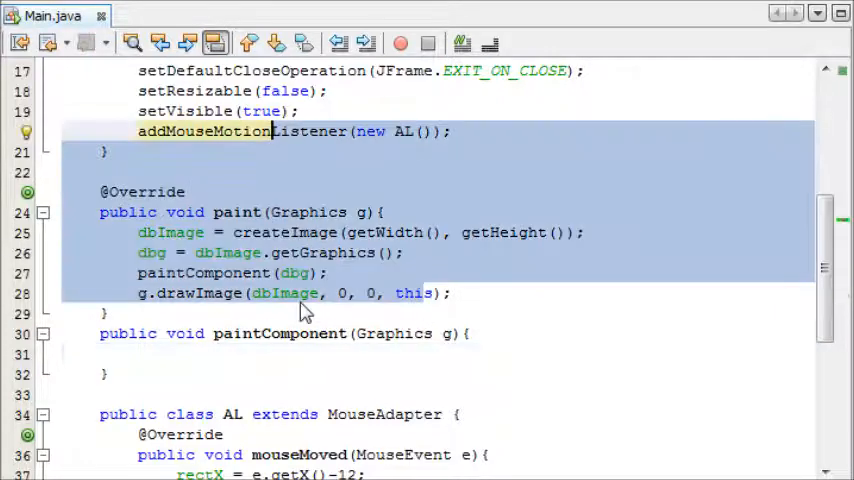
scroll("down", 3)
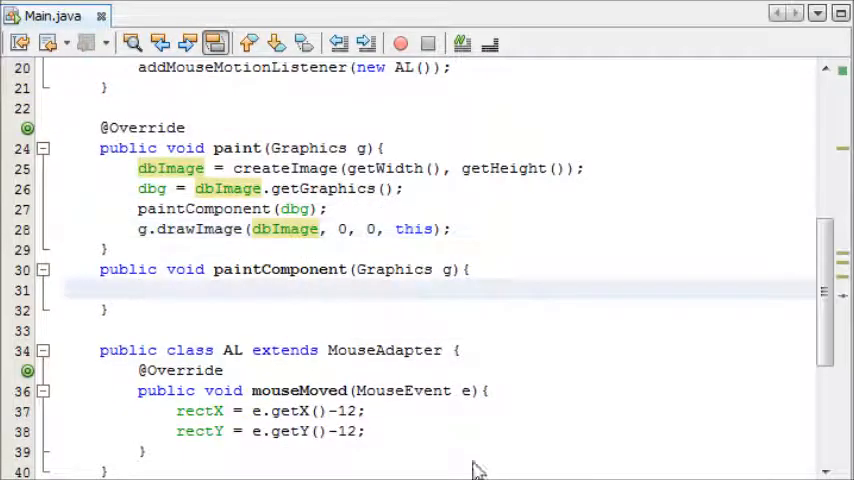
- Declare Rectangle r1 = new Rectangle() as paintComponent's first statement
left_click(140, 290)
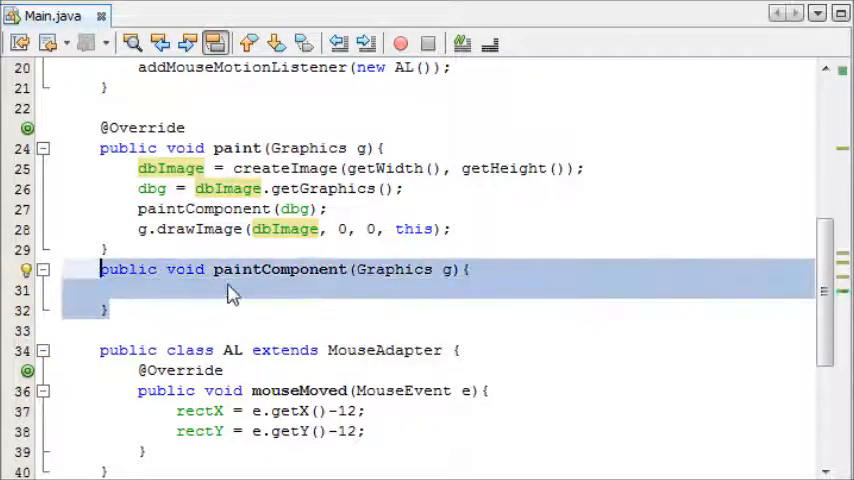
left_click(230, 290)
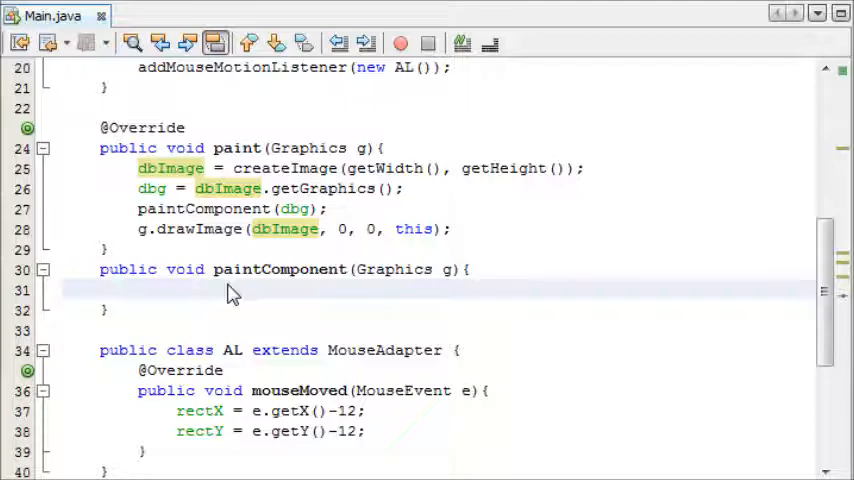
left_click(140, 289)
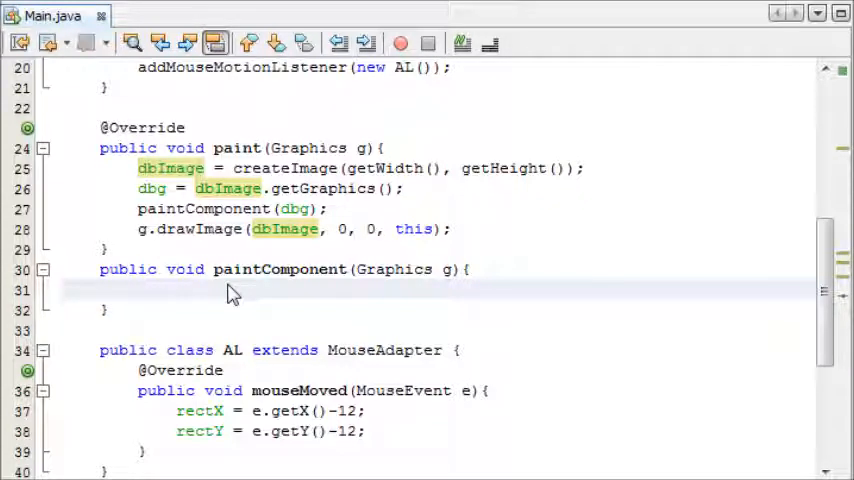
left_click(140, 290)
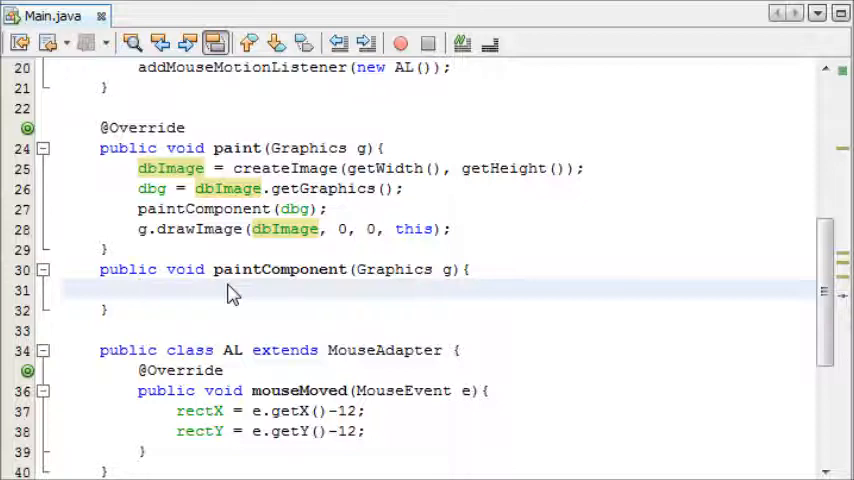
left_click(140, 290)
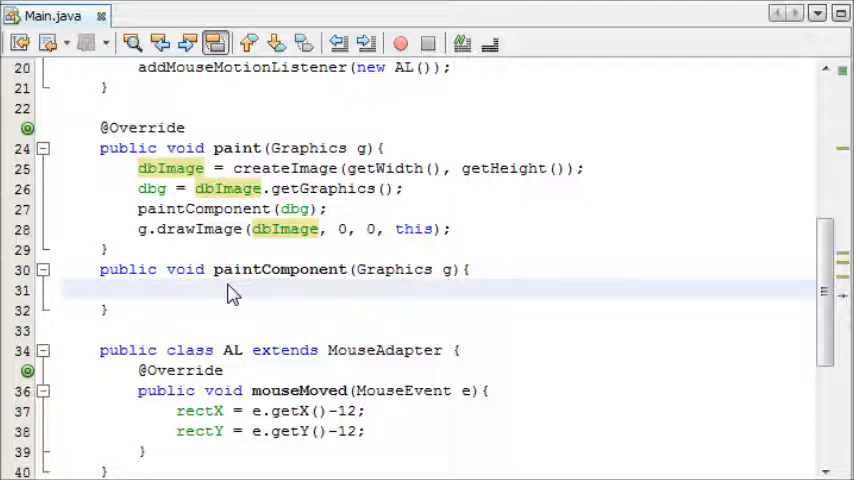
mouse_move(363, 308)
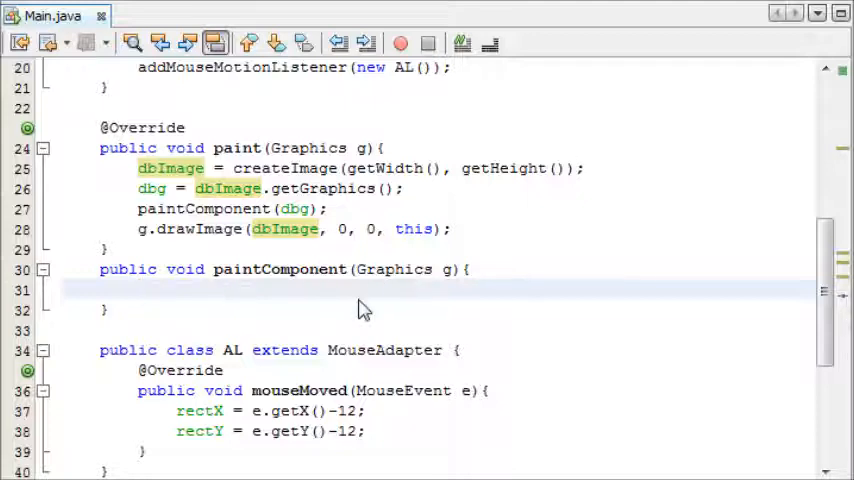
type("Rectab")
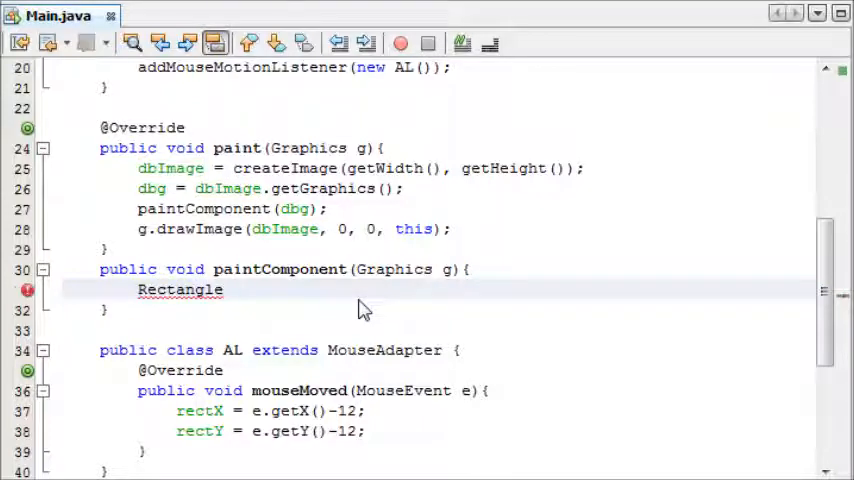
type("r1 = new Re")
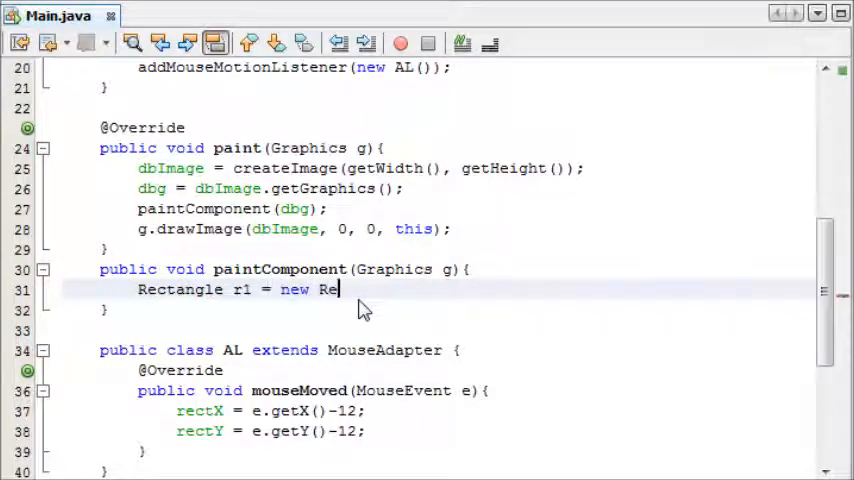
type("ctangle()")
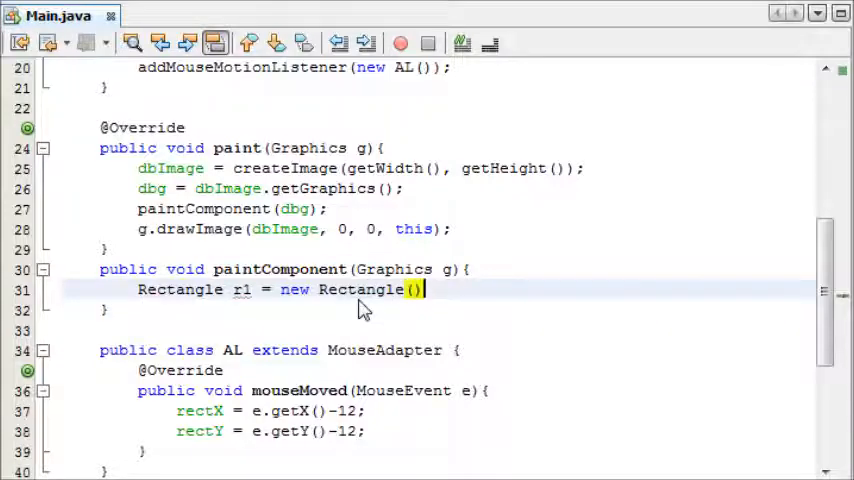
- Scroll up and highlight the rectX field to check its uses
scroll("up", 3)
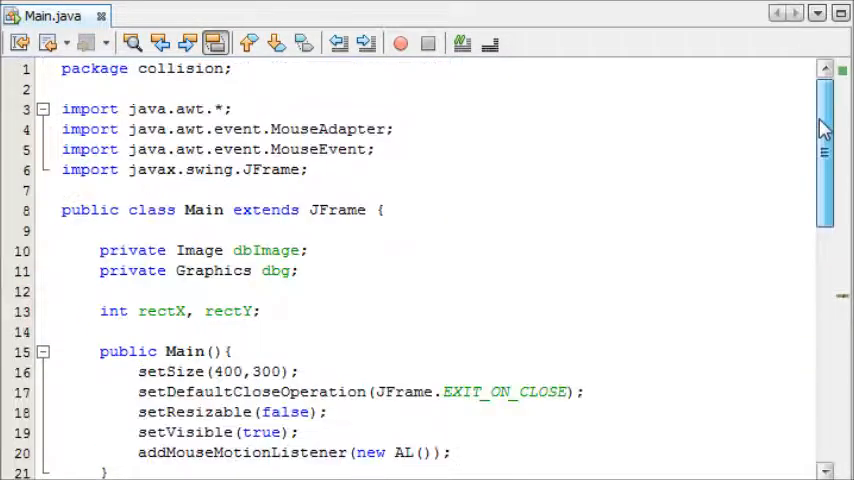
double_click(160, 311)
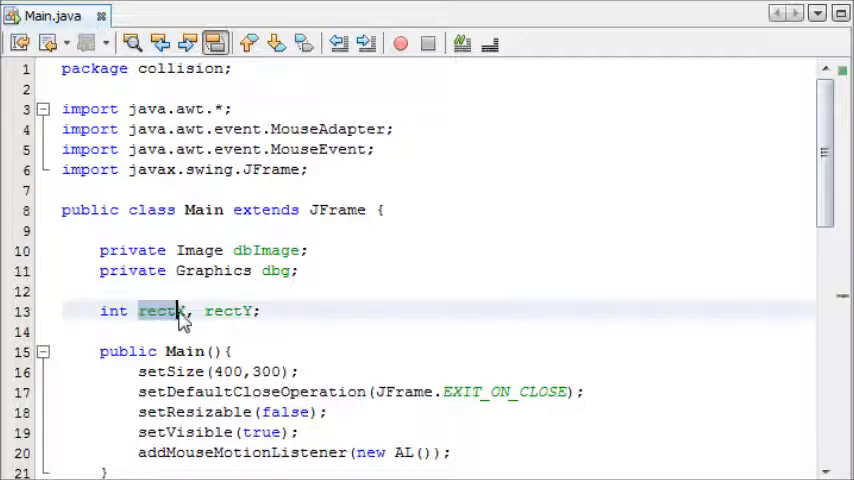
double_click(228, 311)
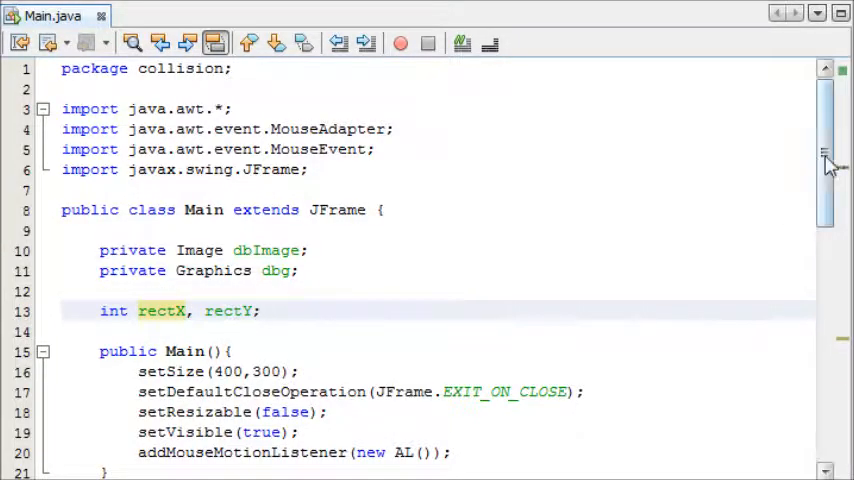
scroll("down", 3)
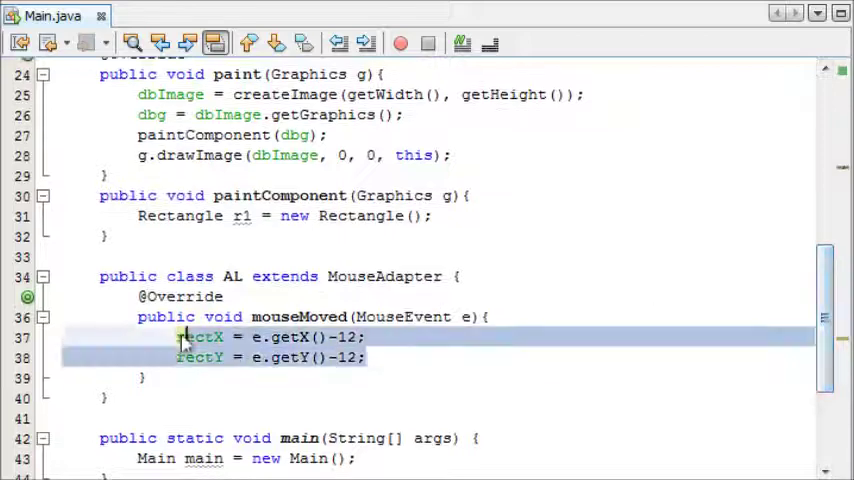
scroll("up", 3)
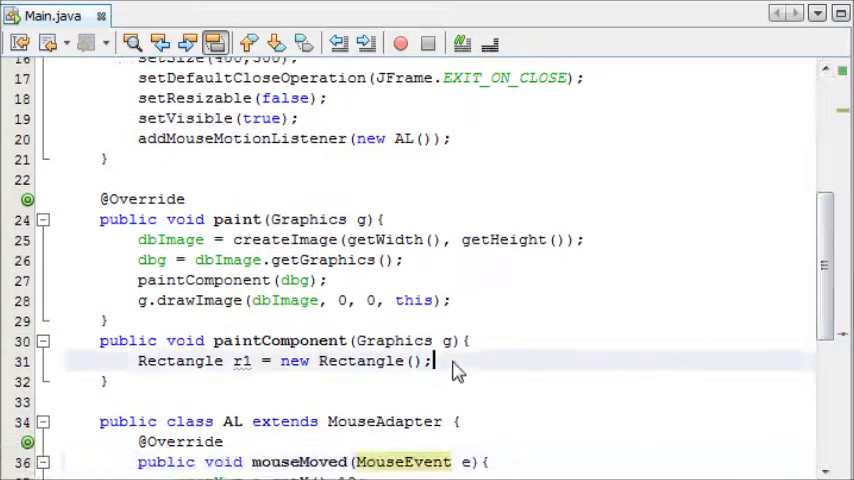
- Declare Rectangle r2 = new Rectangle(); on the line below r1
type("Rect")
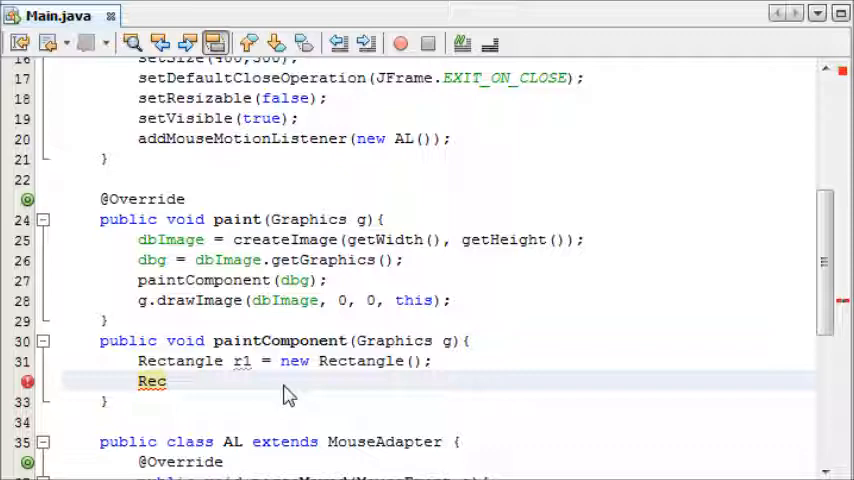
type("tang")
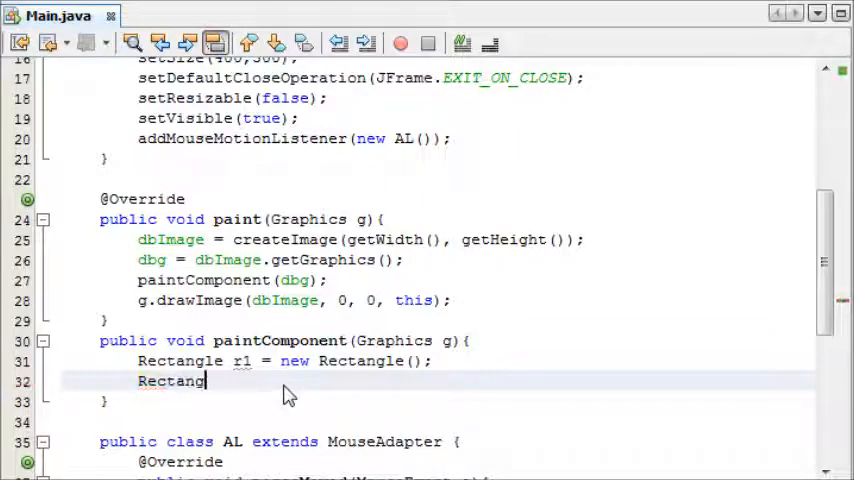
type("le r2")
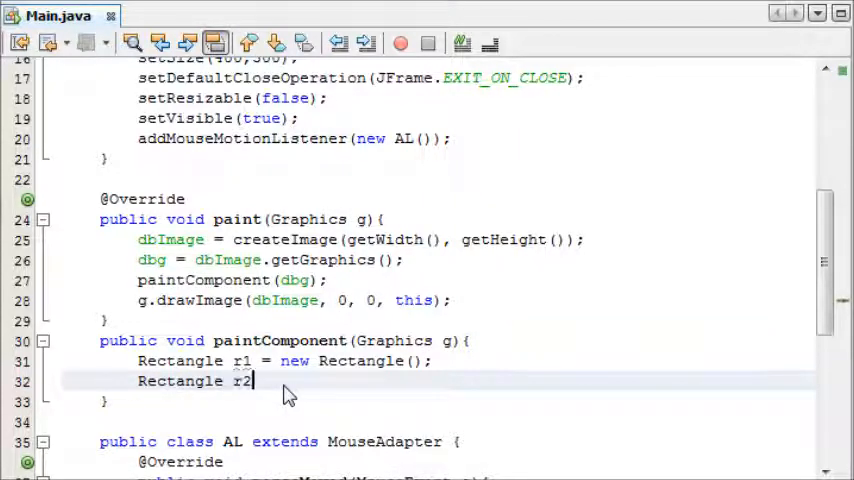
type("= new R")
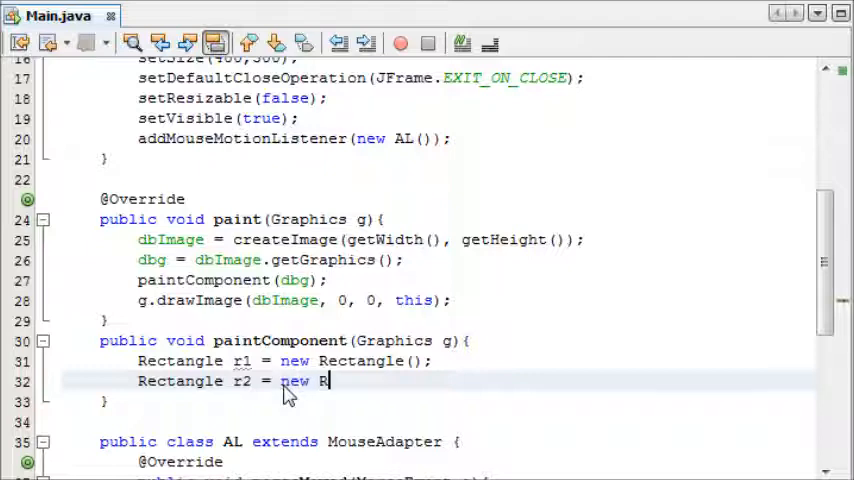
type("ectangle();")
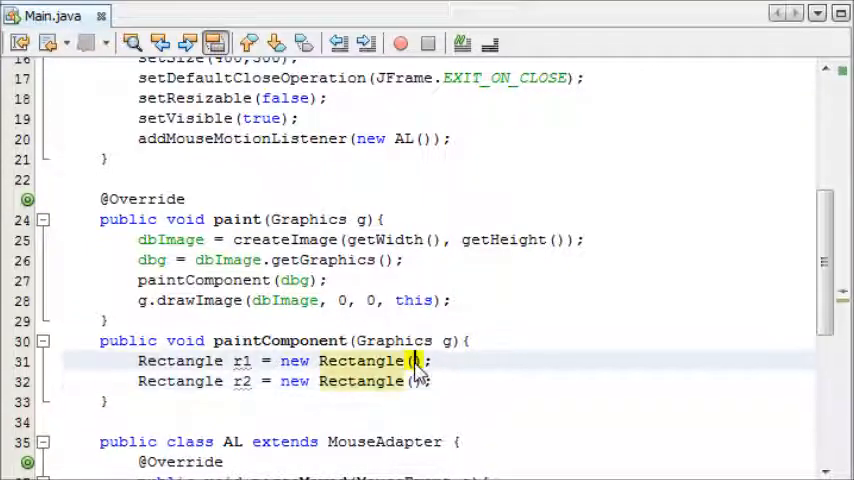
scroll("down", 3)
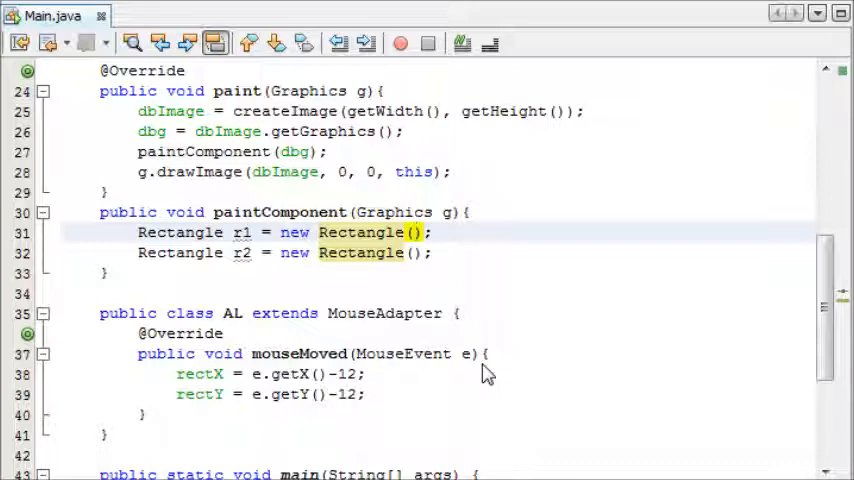
- Give r1 arguments (rectX, rectY, 25, 25) and r2 arguments (175, 75, 50, 50)
type("rectX")
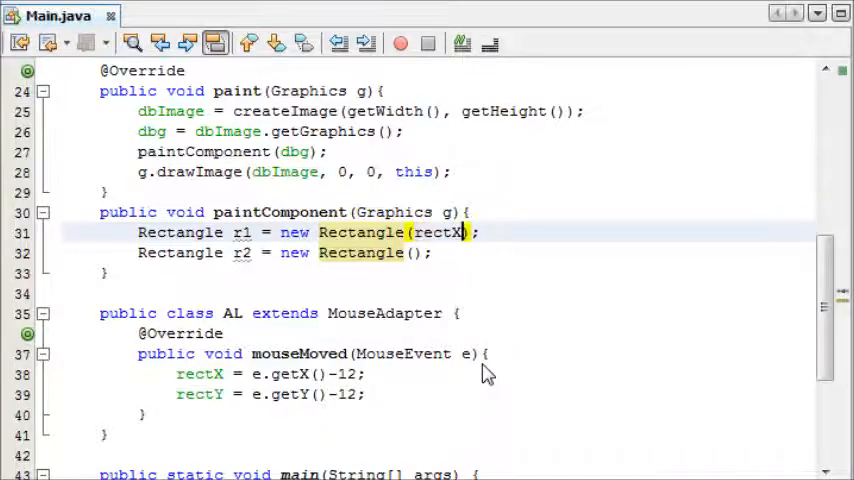
type(", rectY, 25, 25")
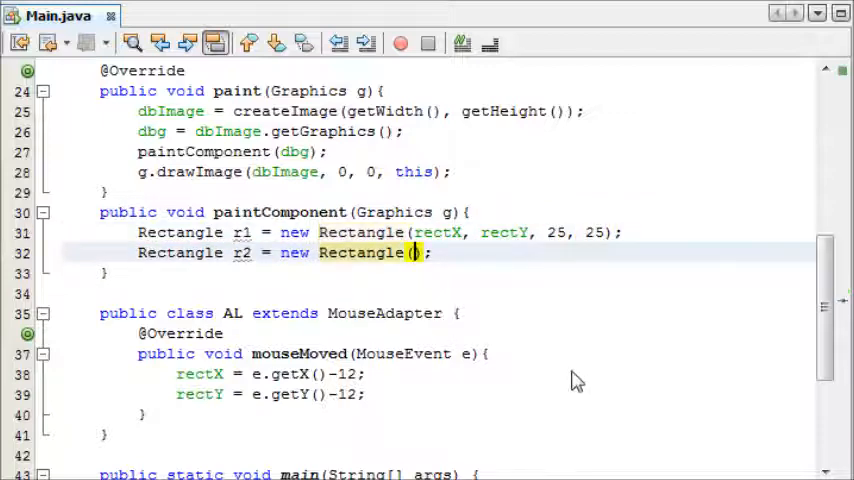
type("175")
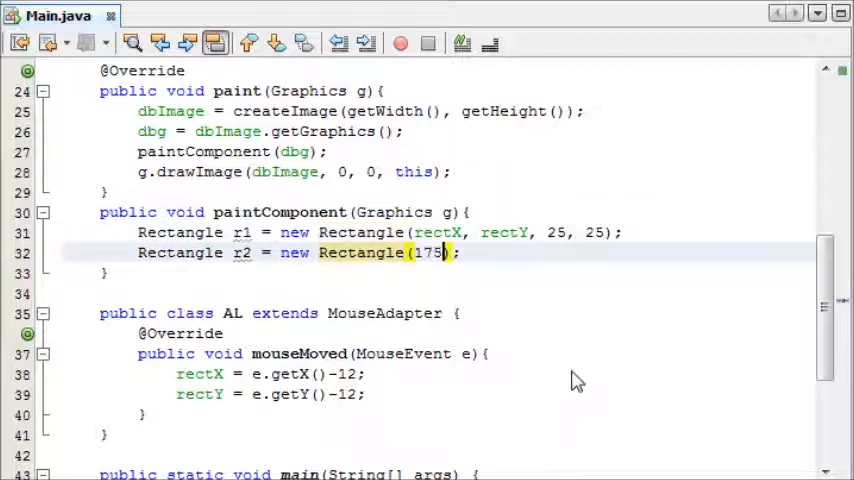
type(", 75")
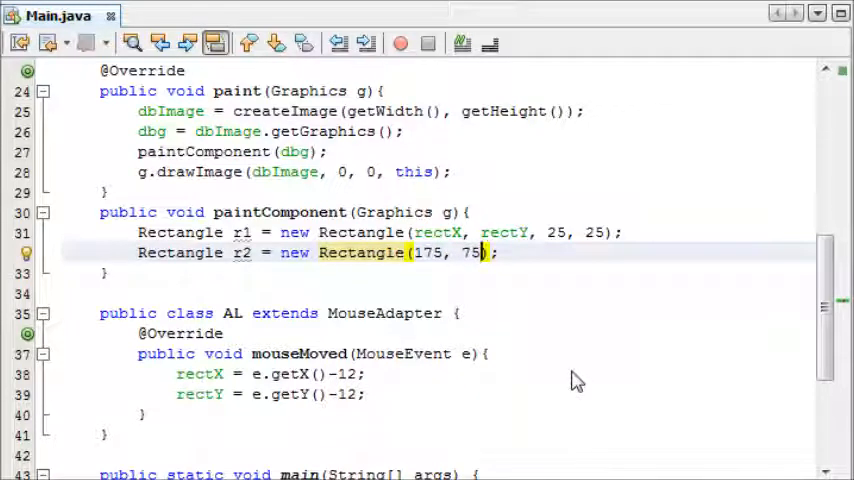
type(",")
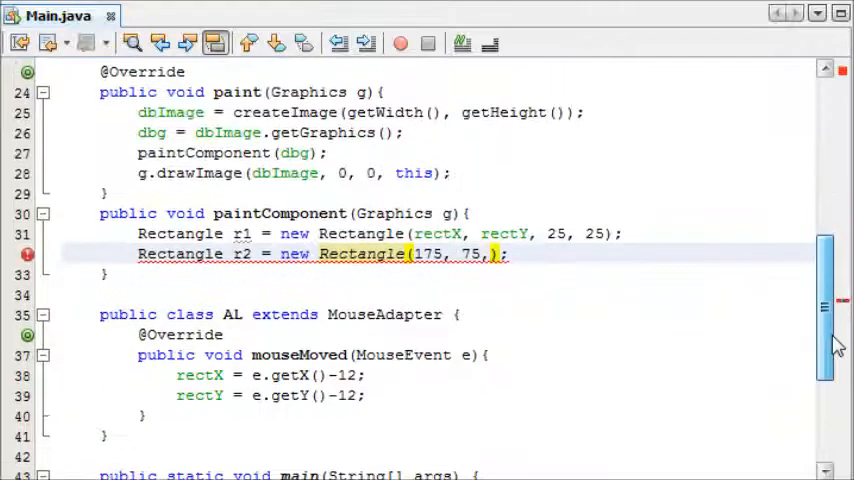
type("25")
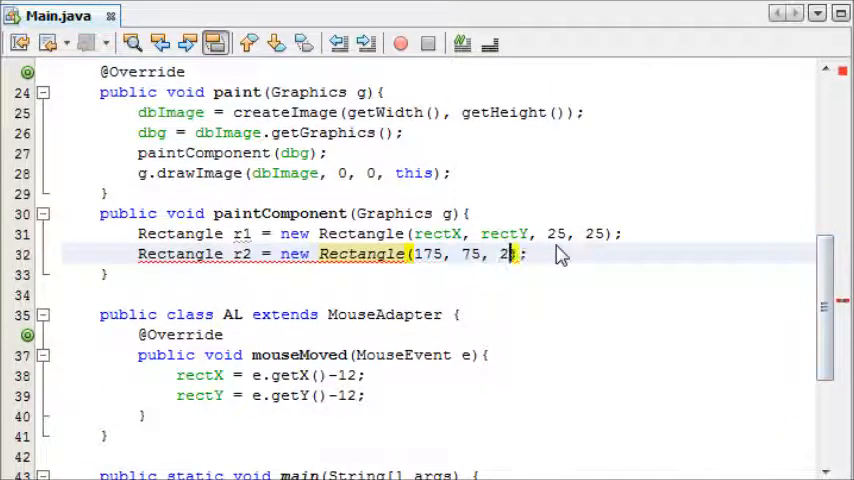
type("0, 50")
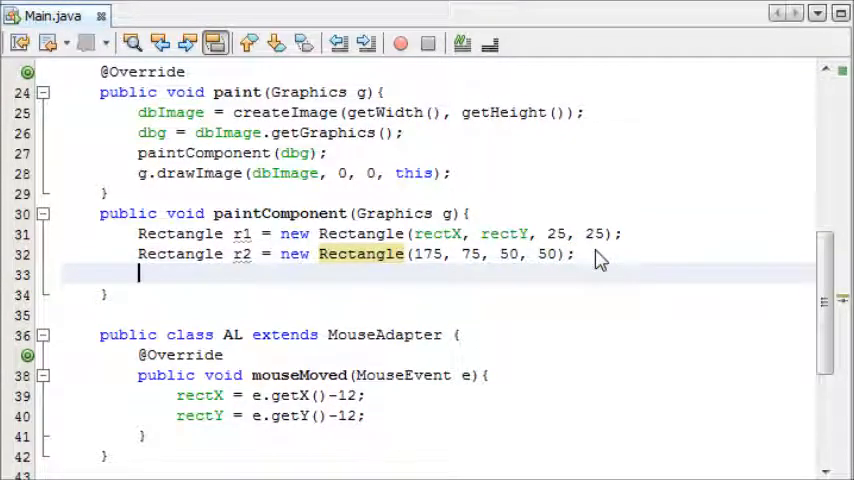
- Fill r1 in Color.BLUE and r2 in Color.RED using each rectangle's x, y, width, height
type("g.setColor(Color>")
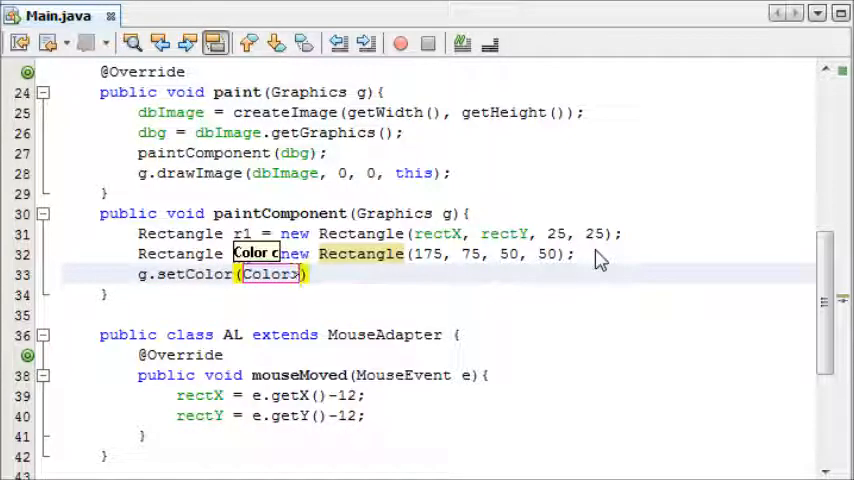
type("BI")
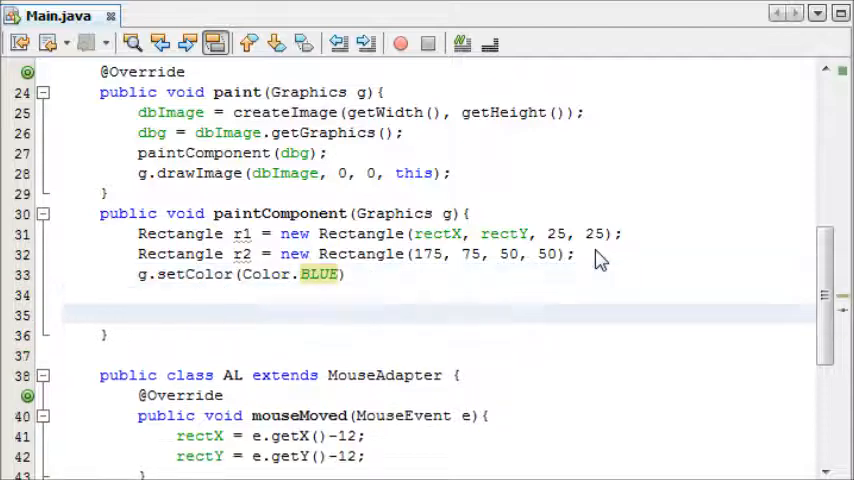
left_click(140, 315)
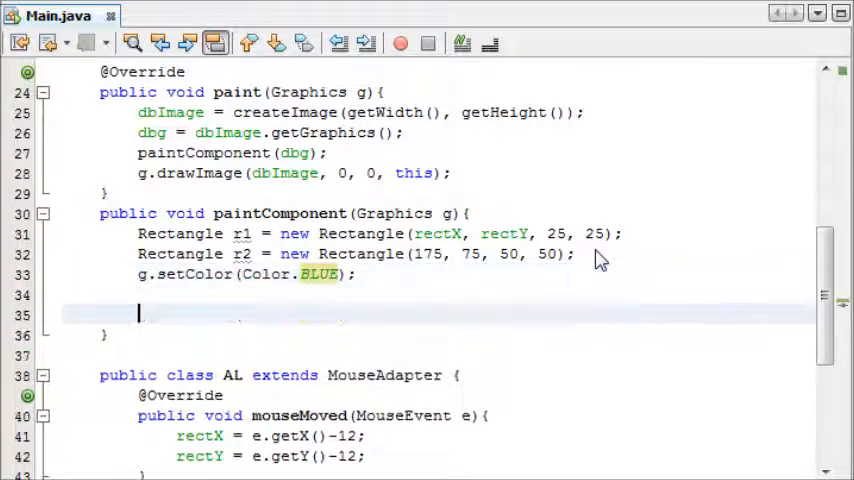
type("g.setCo")
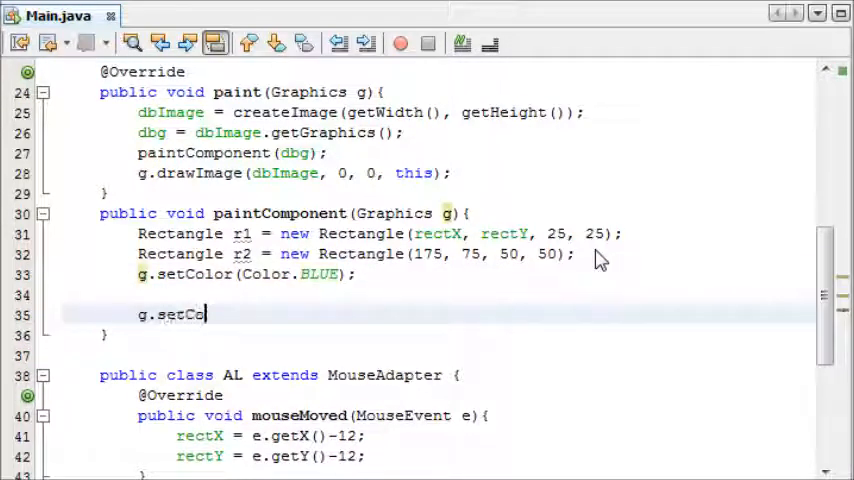
type("lor(CO1")
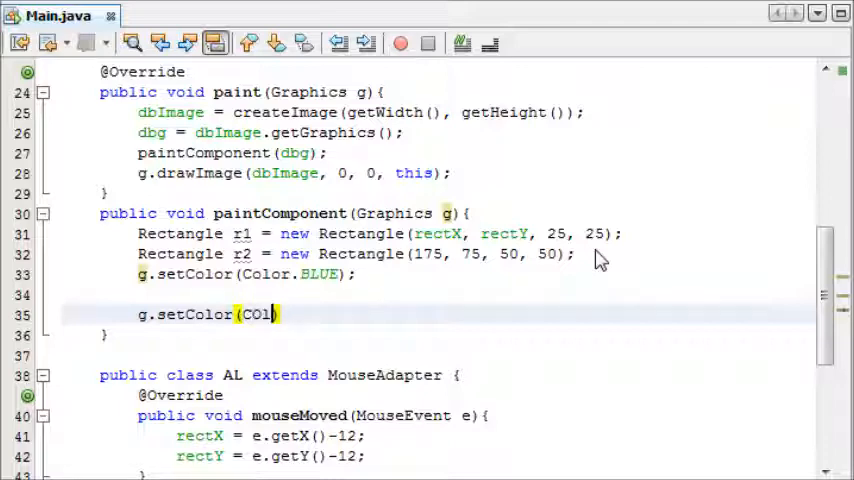
type("Color.RED")
left_click(440, 294)
type("g.fillRect(r1.x, r1.y, r1.width, rectX);")
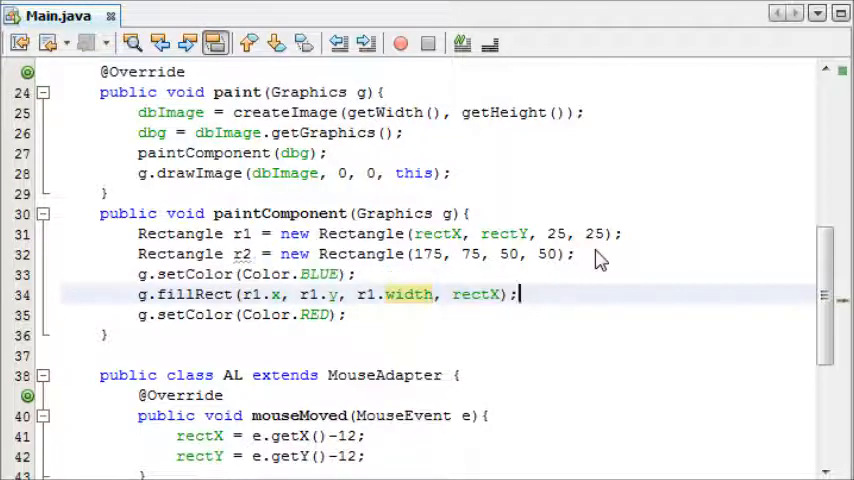
mouse_move(495, 310)
type("1.heigh")
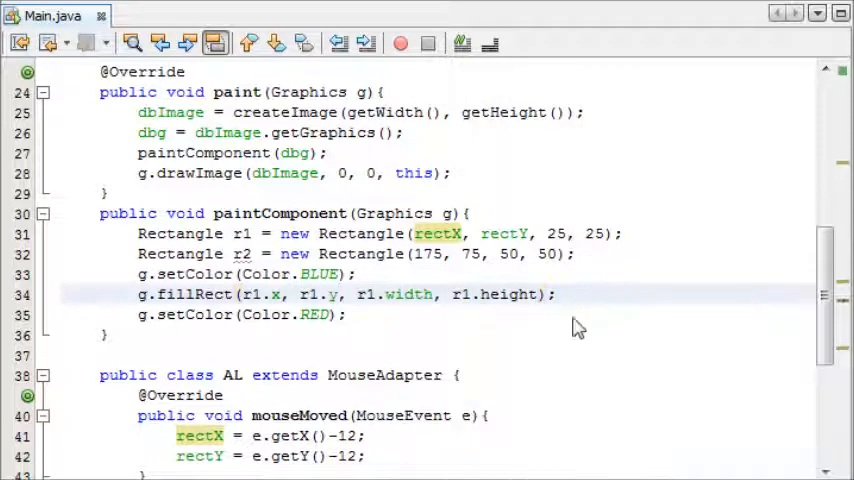
left_click(620, 233)
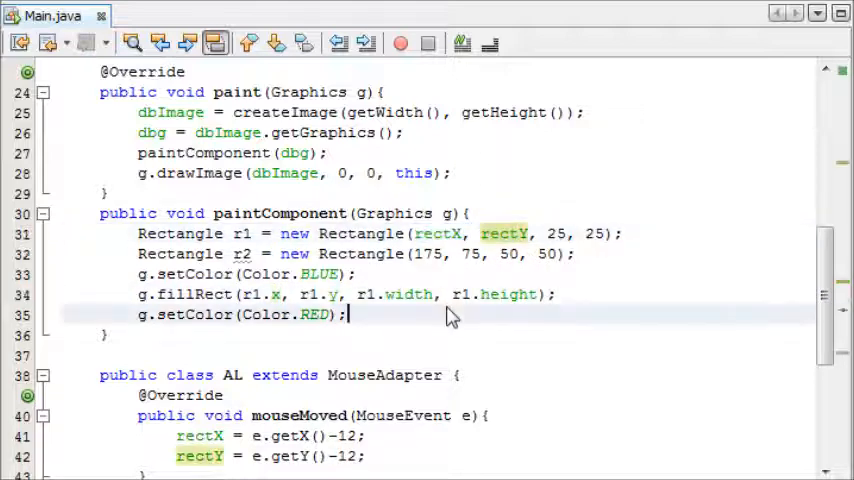
mouse_move(380, 320)
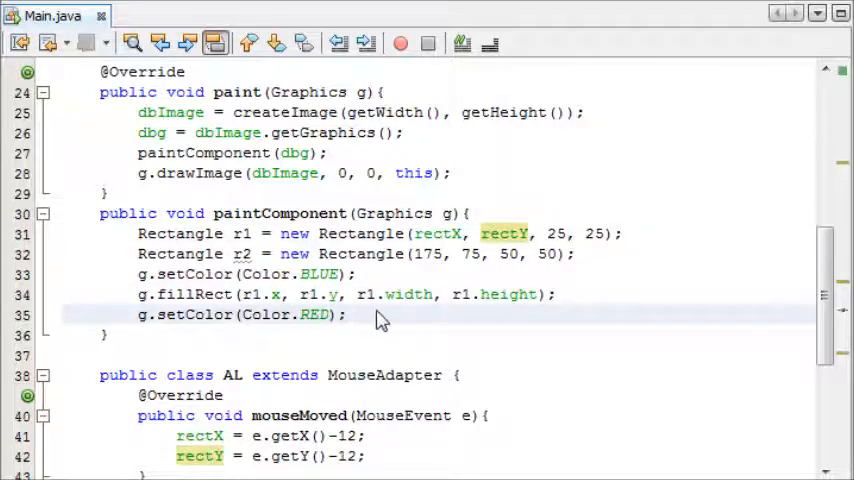
left_click(147, 295)
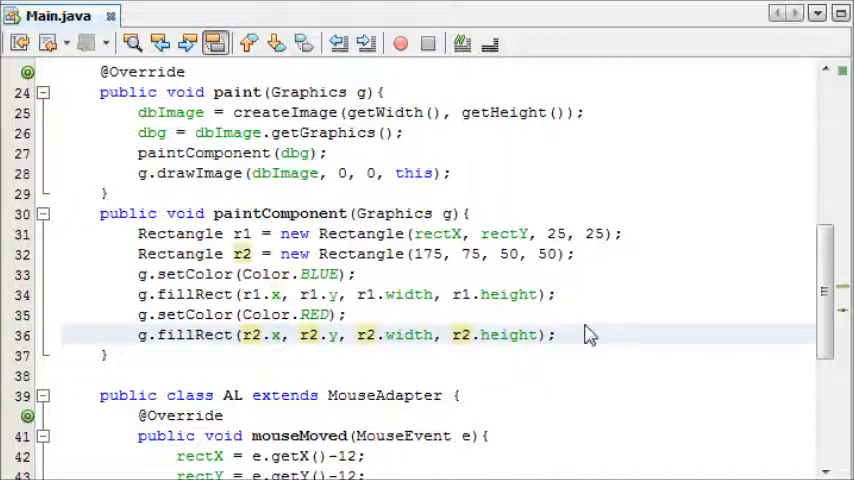
- Add repaint(); to paintComponent and test-run the applet
type("repai")
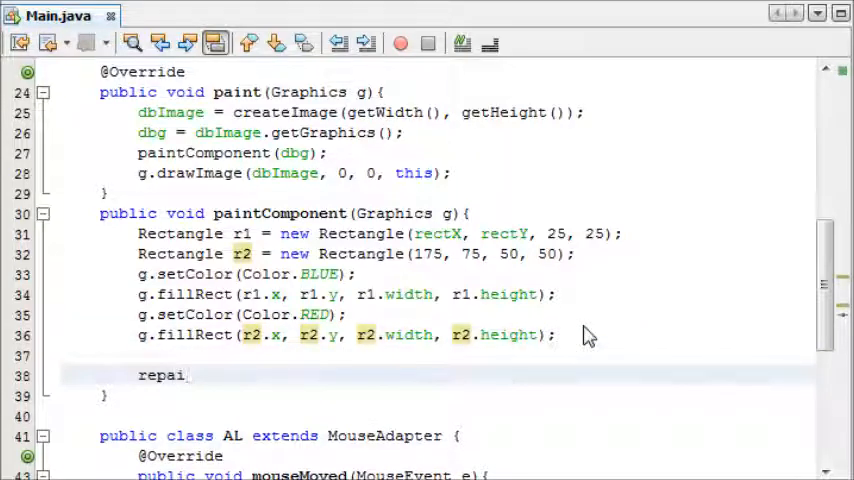
type("nt();")
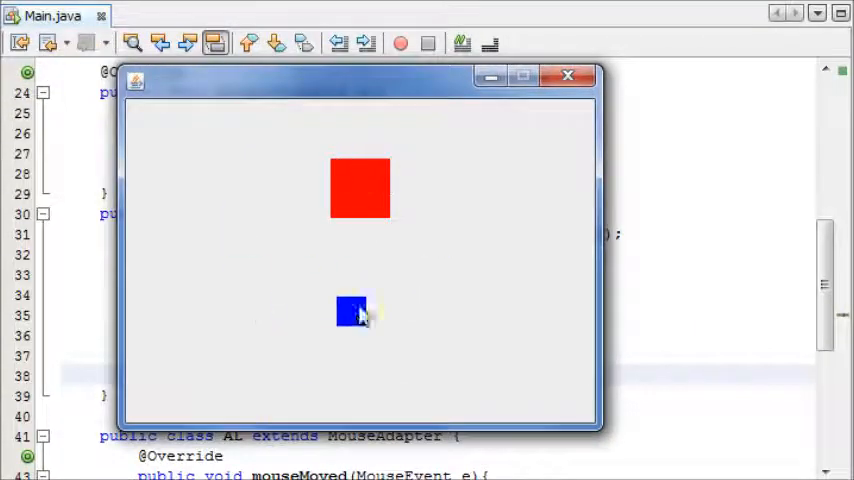
mouse_move(325, 150)
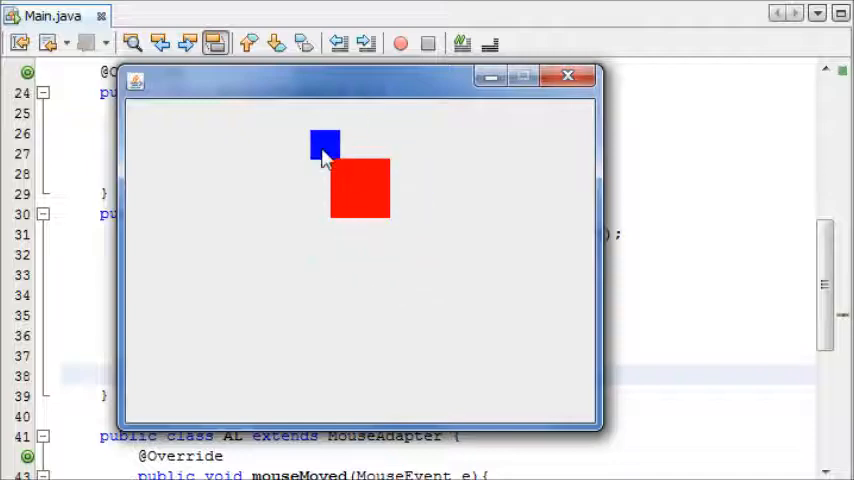
left_click(568, 76)
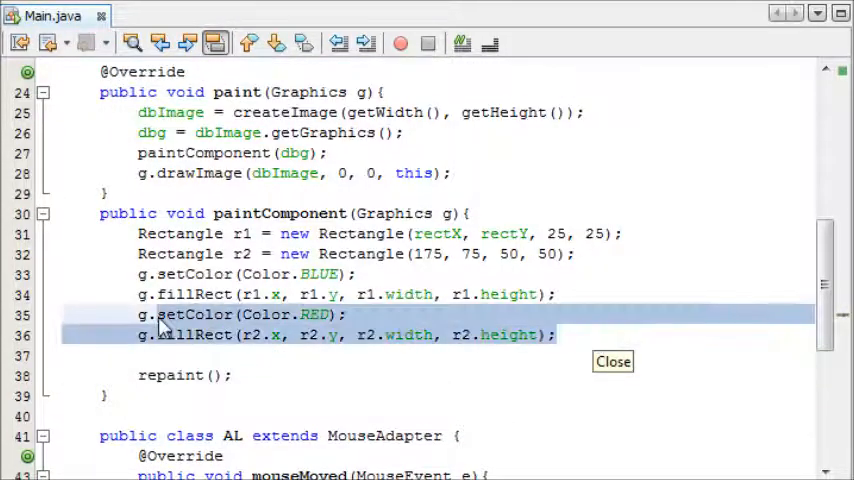
- Move the red r2 drawing lines above the blue ones and rerun the applet
key("Delete")
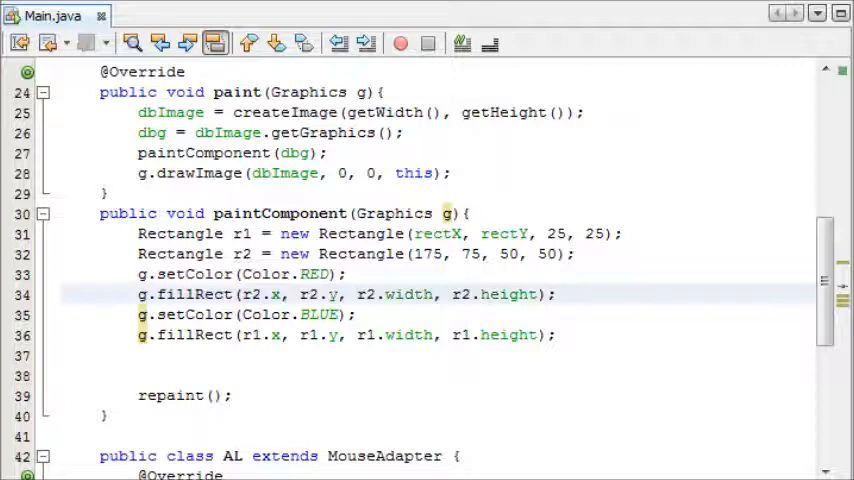
left_click(400, 43)
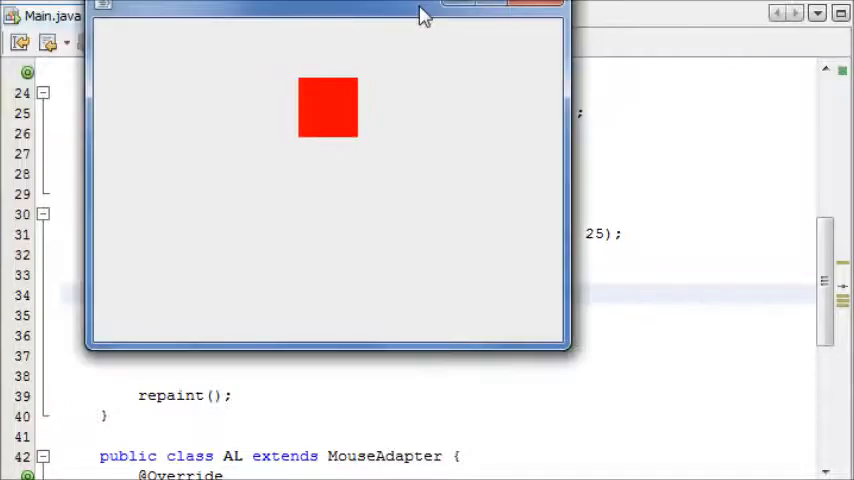
left_click(400, 190)
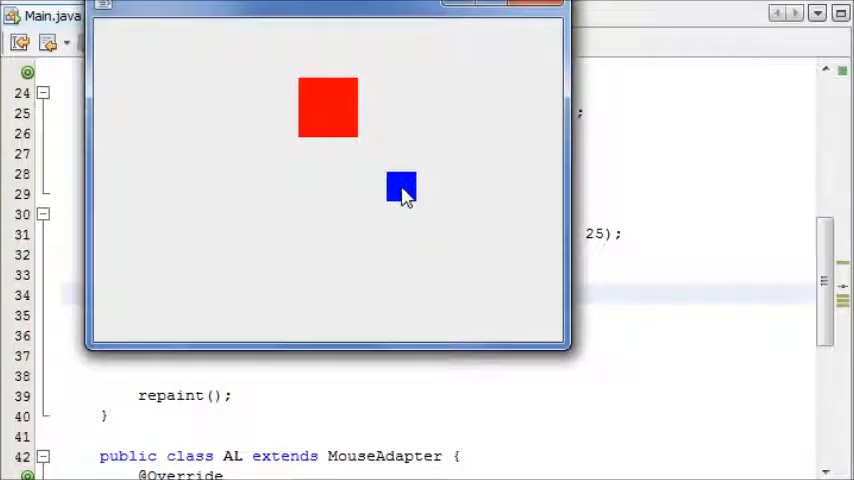
left_click(535, 8)
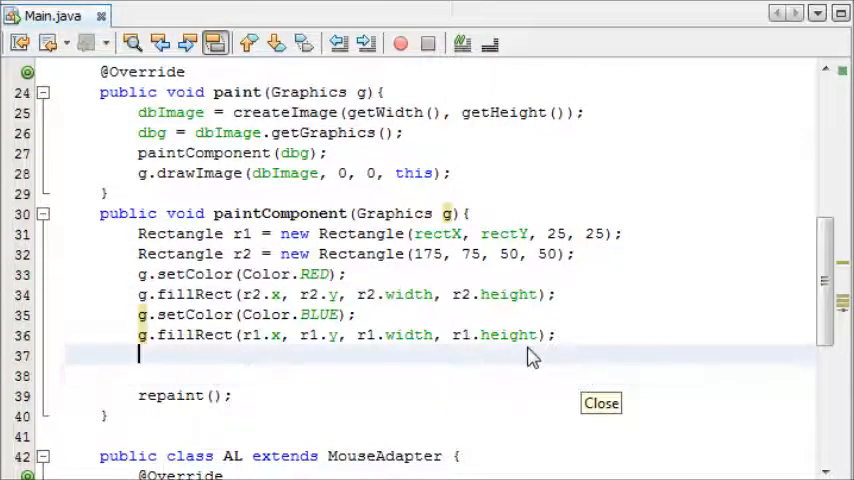
- Add //Collision with if(r1.intersects(r2)) g.drawString("Collision!!", 175, 75);
type("//co")
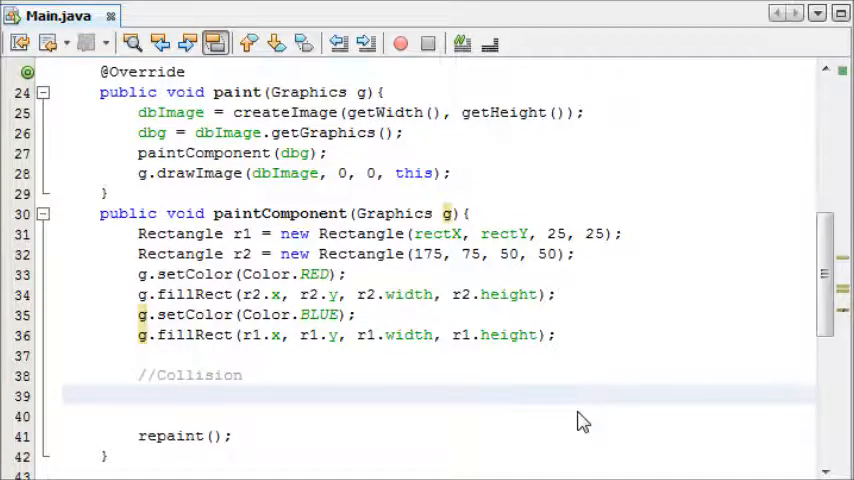
scroll("down", 3)
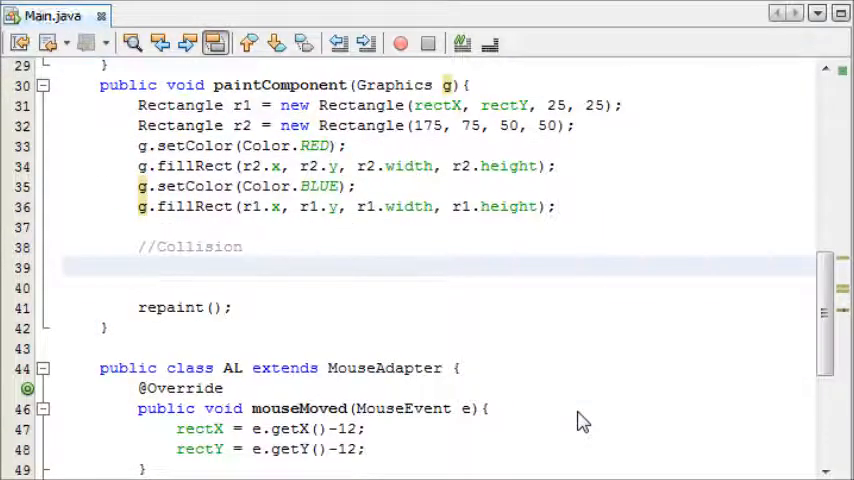
type("if()")
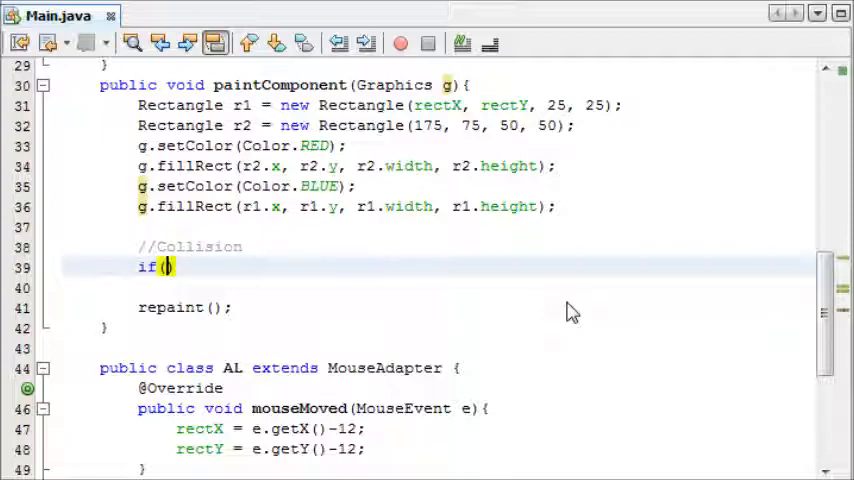
type("1.intersects(r2")
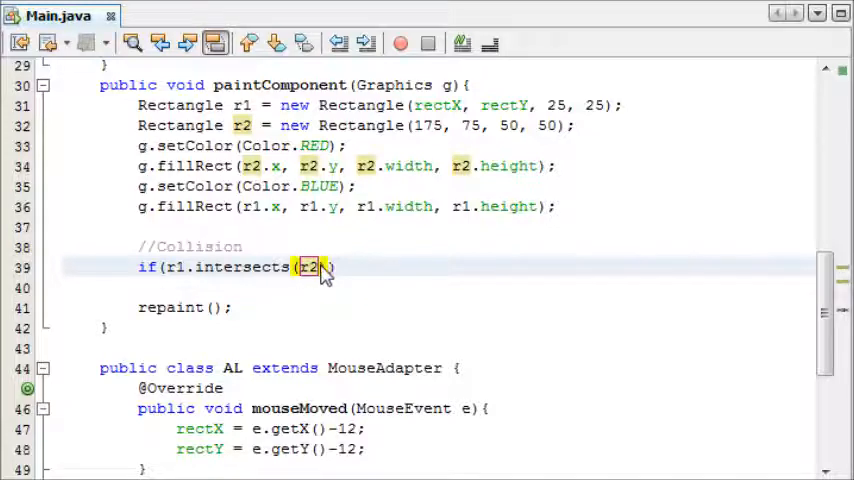
type(")")
left_click(440, 288)
type("g.")
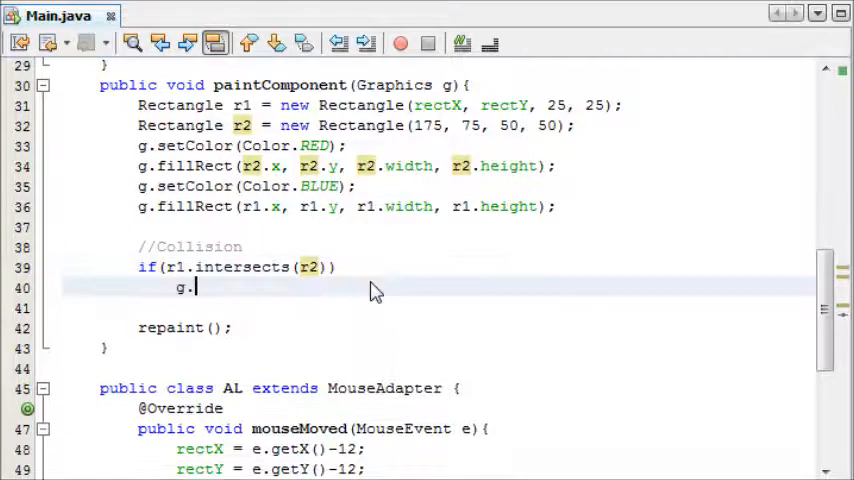
type("drawString(\"\", WIDTH, WIDTH);")
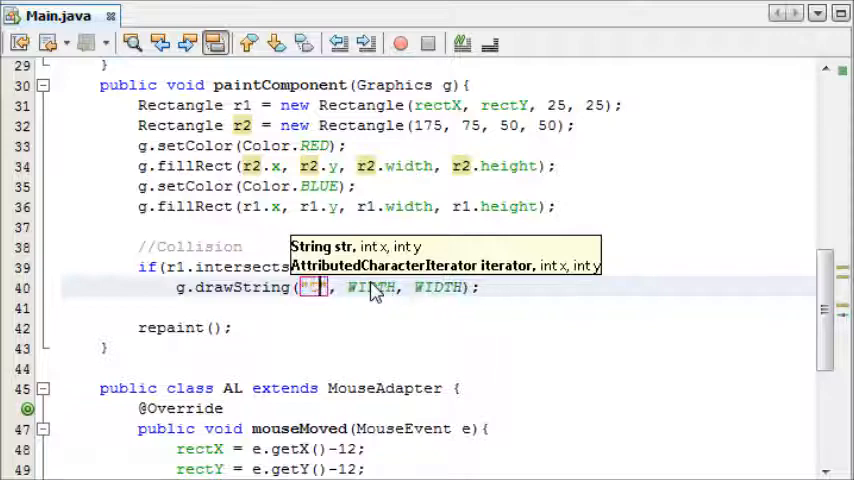
type("Collision!!")
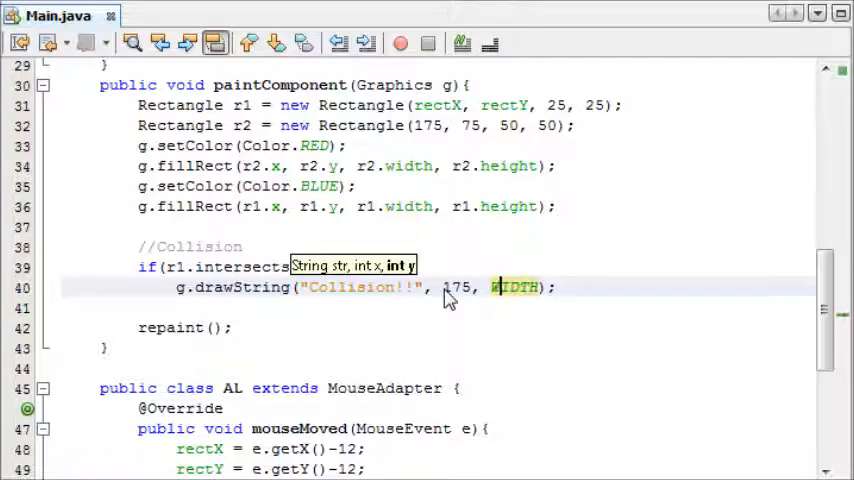
type("75")
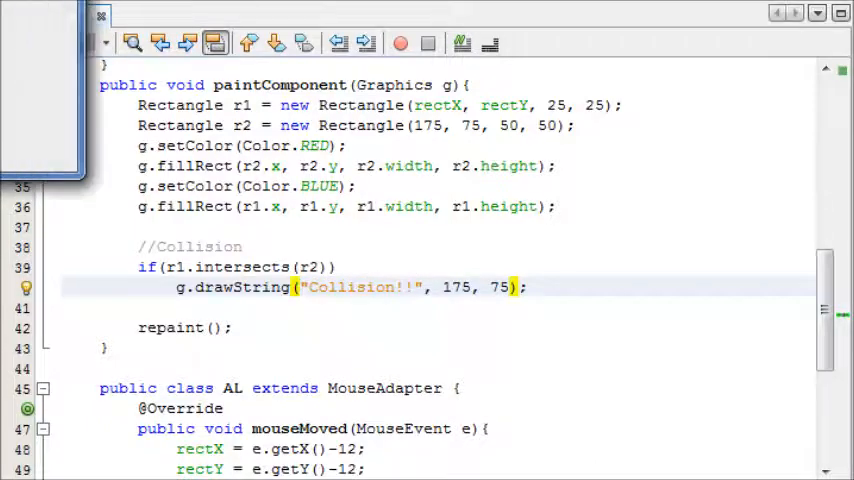
left_click(400, 43)
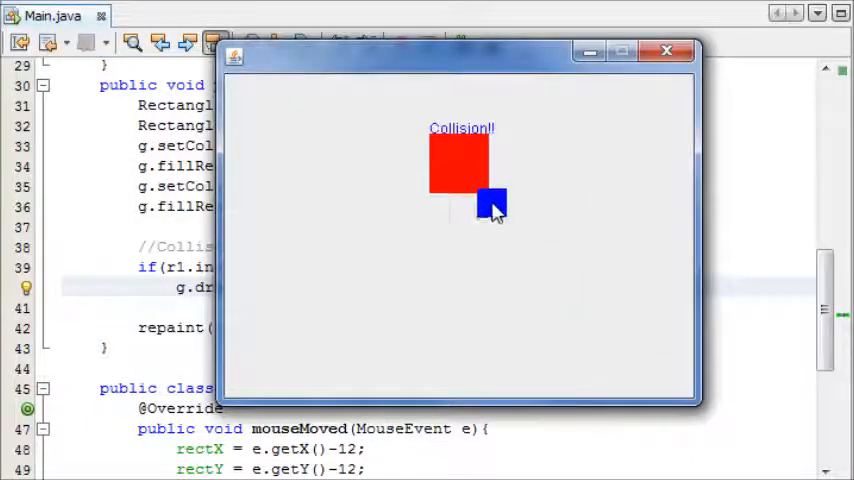
mouse_move(465, 215)
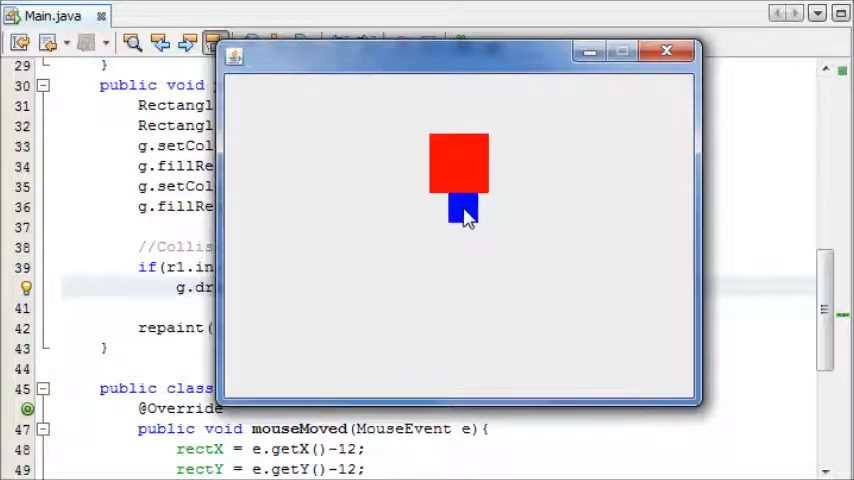
mouse_move(418, 210)
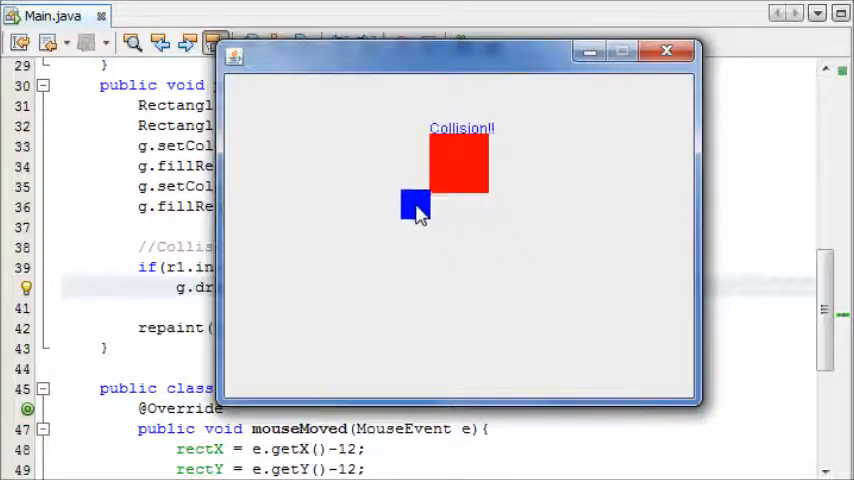
mouse_move(400, 262)
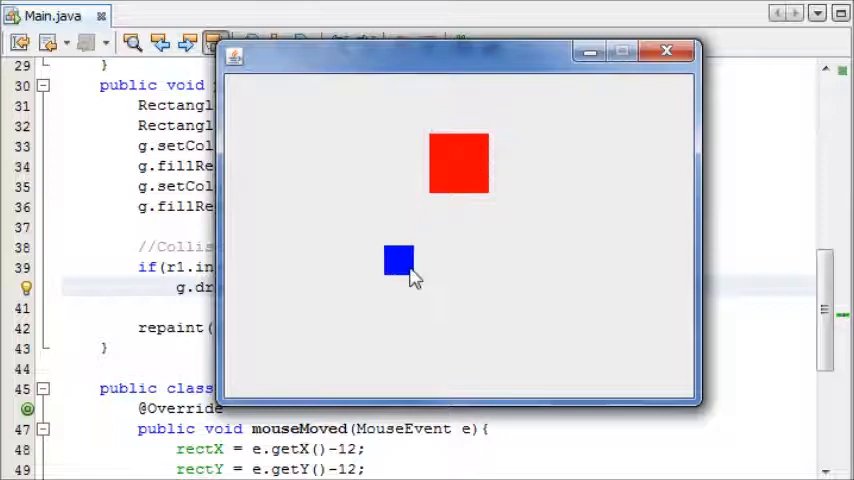
mouse_move(421, 335)
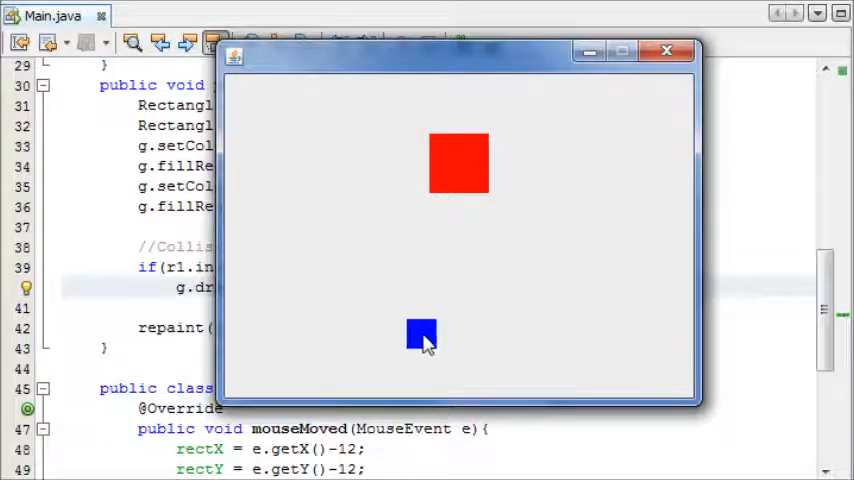
mouse_move(505, 210)
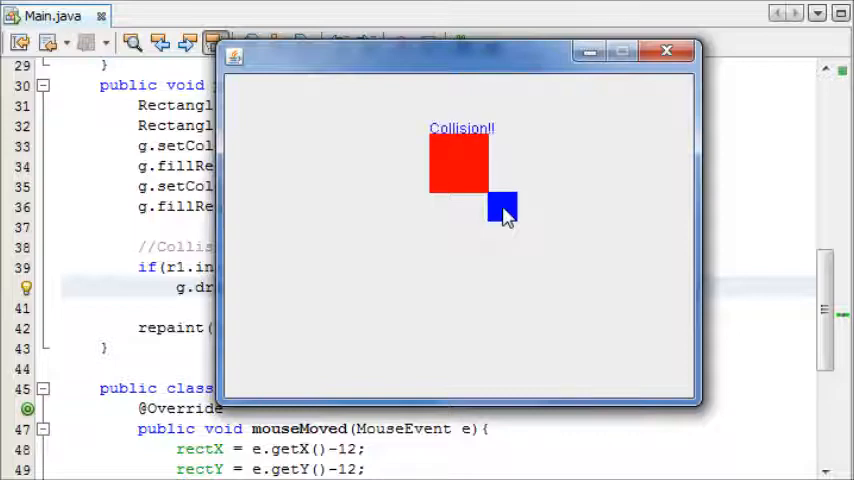
mouse_move(520, 175)
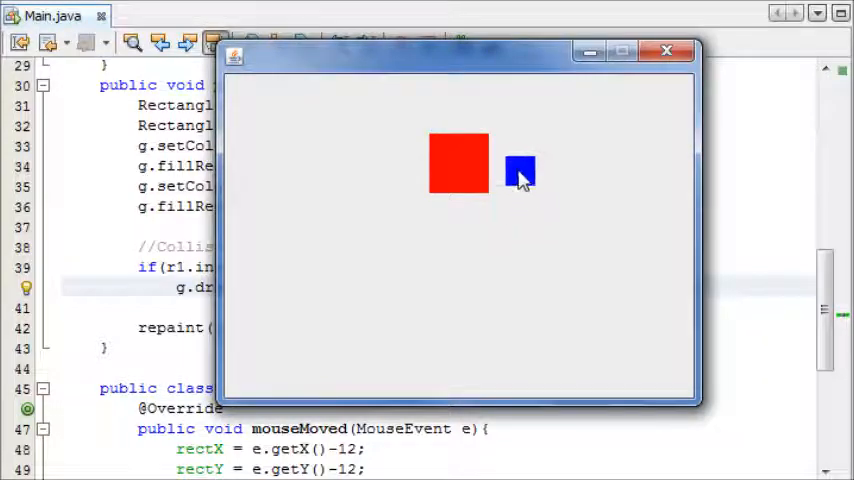
mouse_move(500, 170)
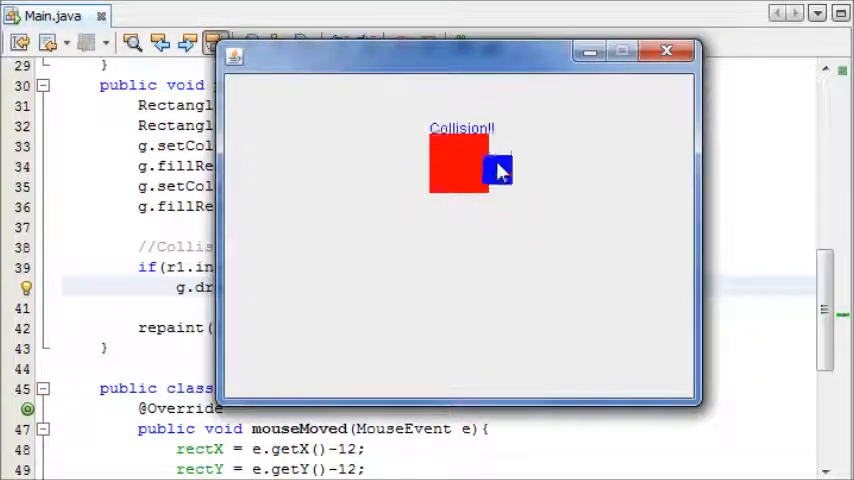
mouse_move(455, 190)
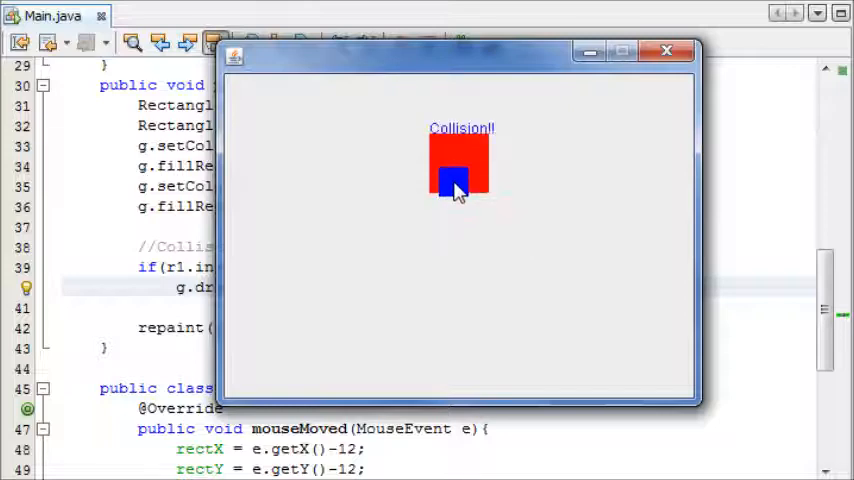
mouse_move(470, 175)
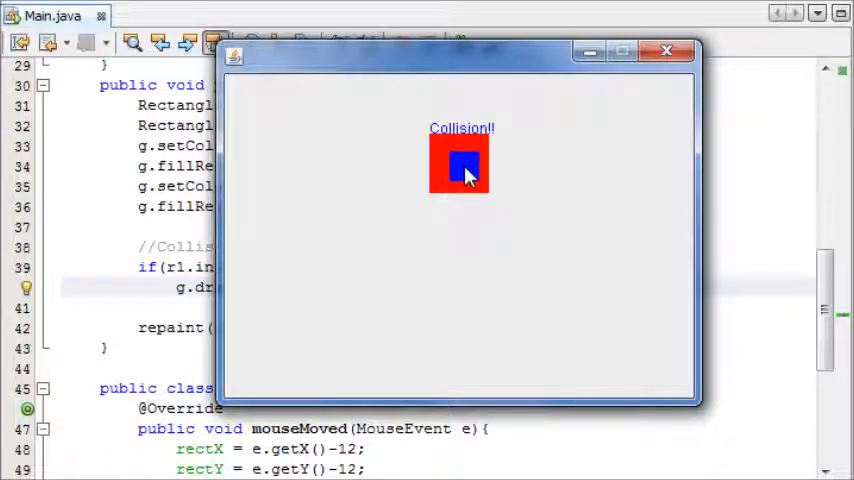
mouse_move(457, 237)
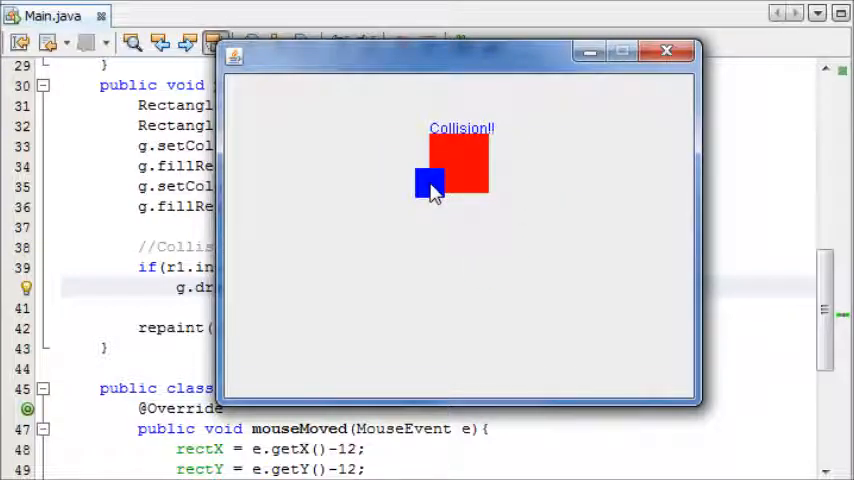
mouse_move(448, 205)
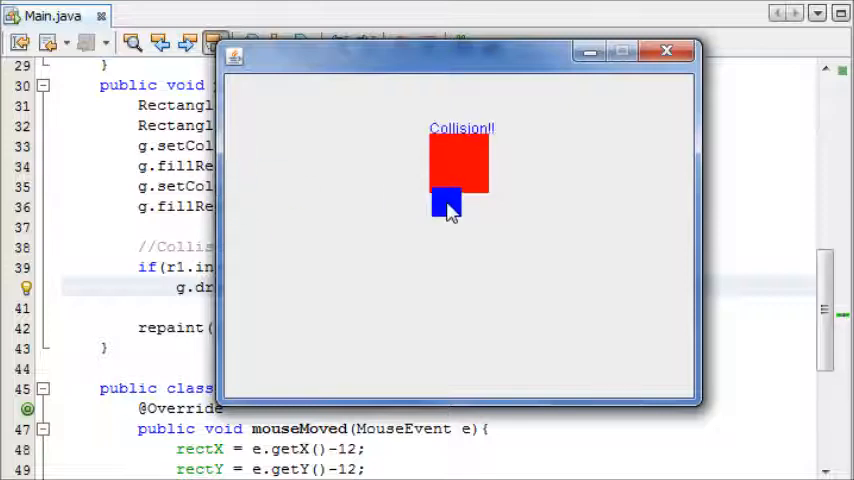
mouse_move(453, 128)
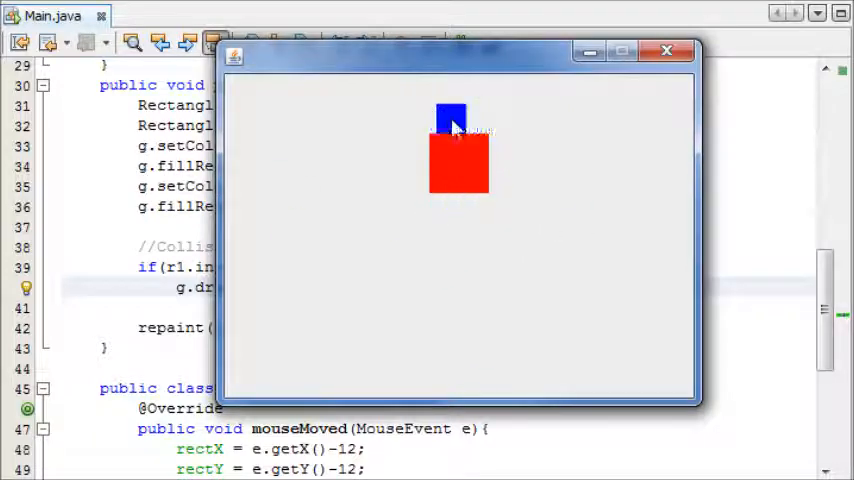
mouse_move(533, 293)
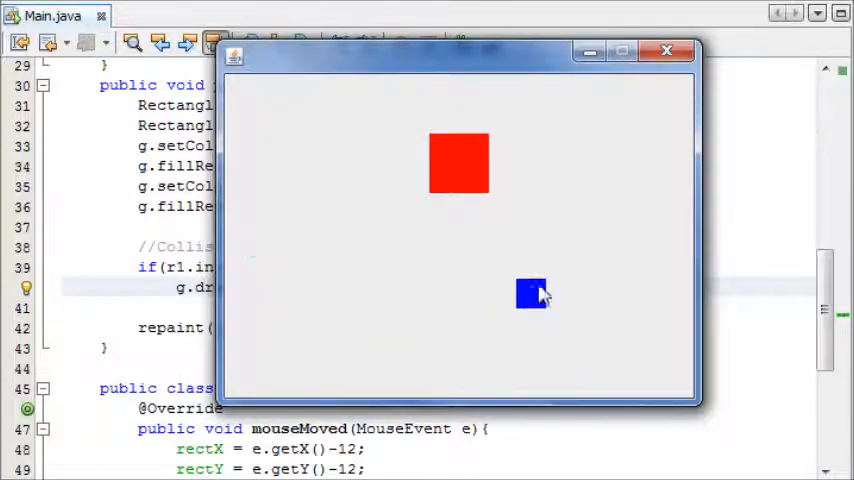
mouse_move(660, 65)
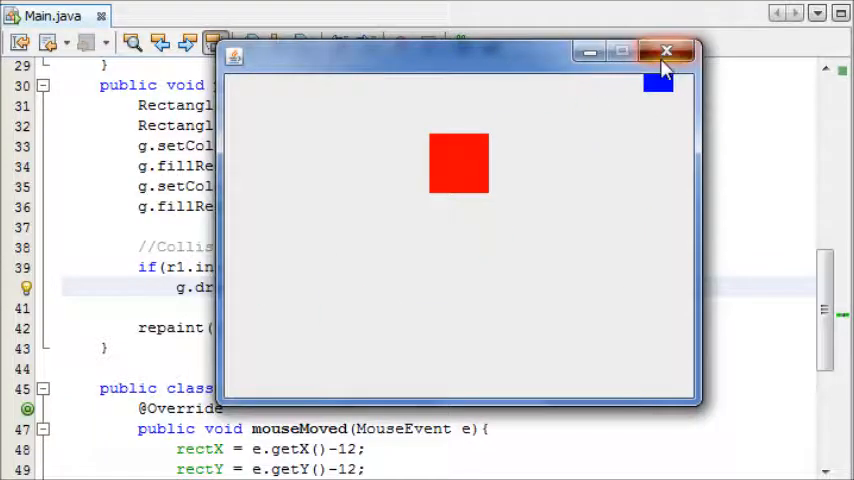
left_click(666, 51)
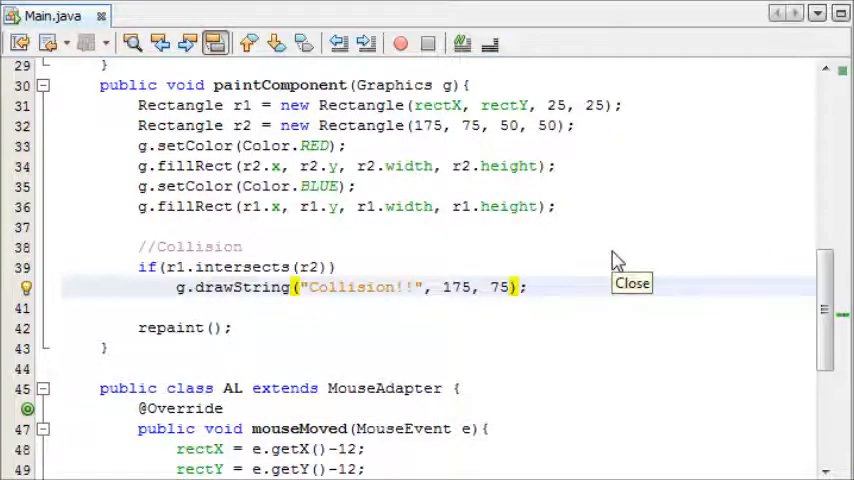